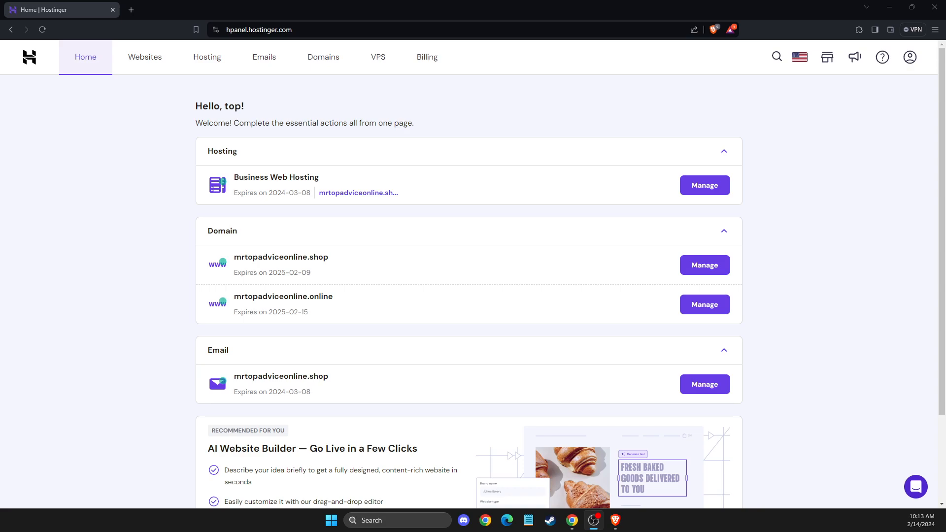
{"action": "mouse_move", "coordinate": [919, 185]}
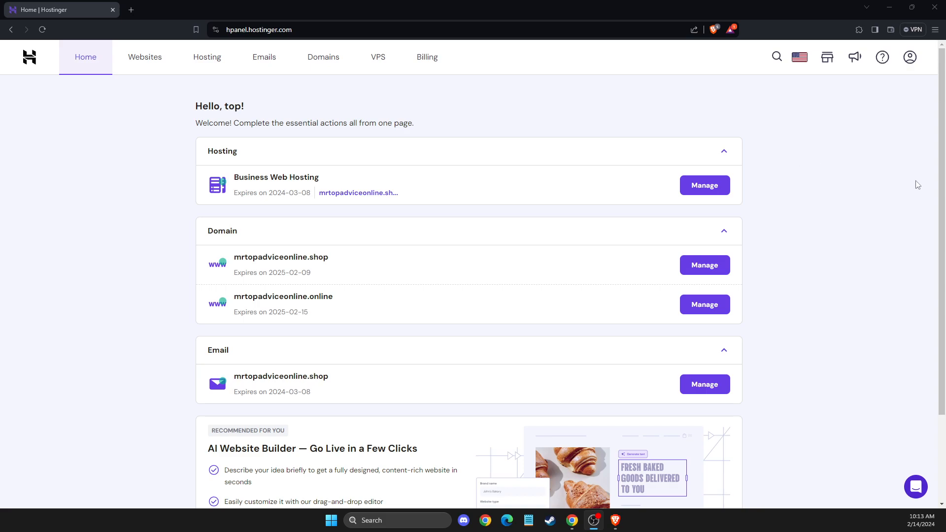
{"action": "mouse_move", "coordinate": [264, 78]}
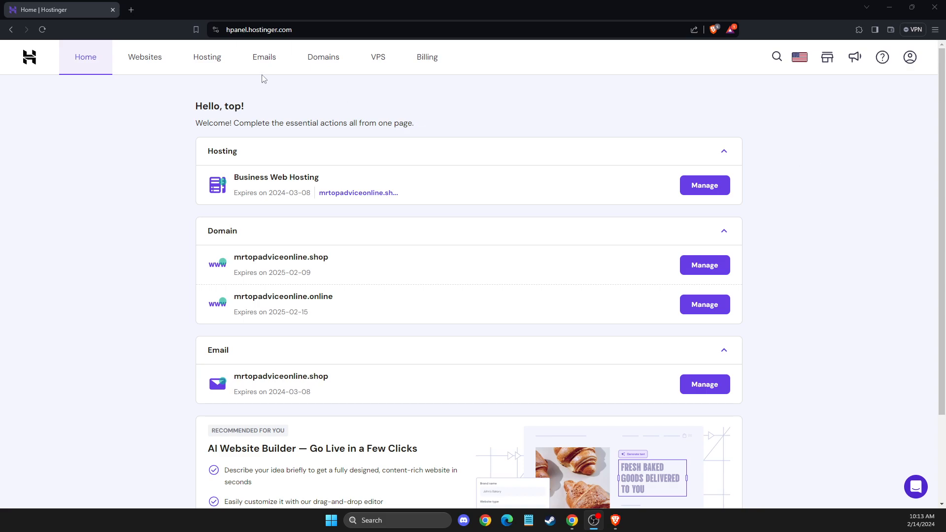
- Reach the shop domain's email account from Emails and launch its mailbox in Webmail
{"action": "left_click", "coordinate": [264, 57]}
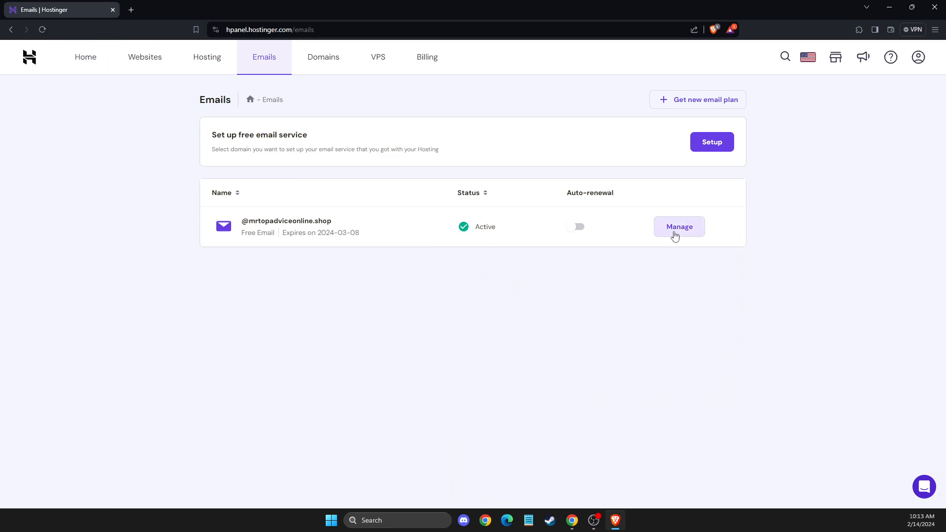
{"action": "left_click", "coordinate": [679, 227]}
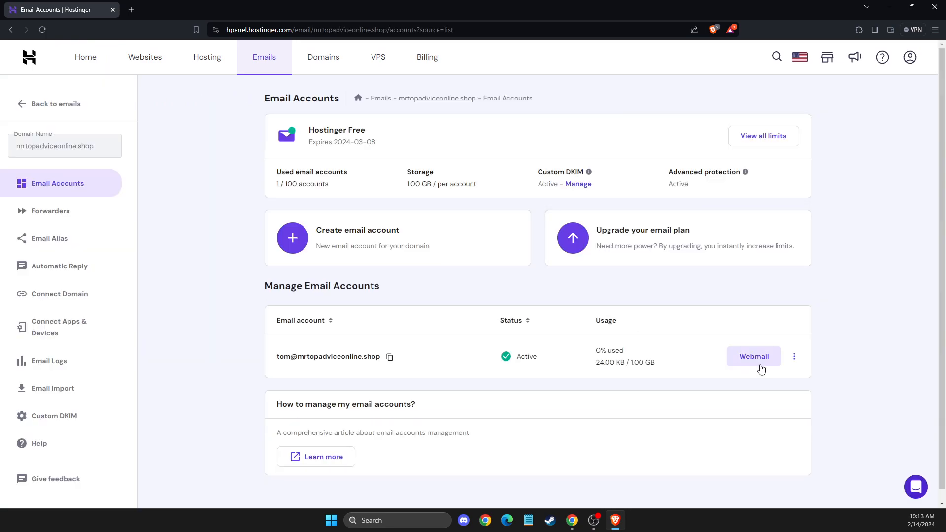
{"action": "left_click", "coordinate": [754, 357]}
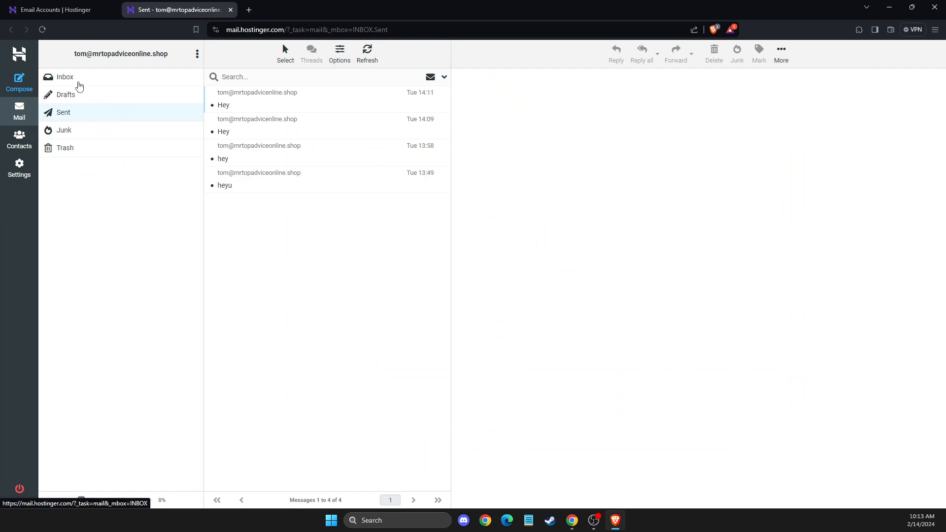
- Check the empty Inbox, go to Sent and select all four messages via Select > All
{"action": "left_click", "coordinate": [65, 77]}
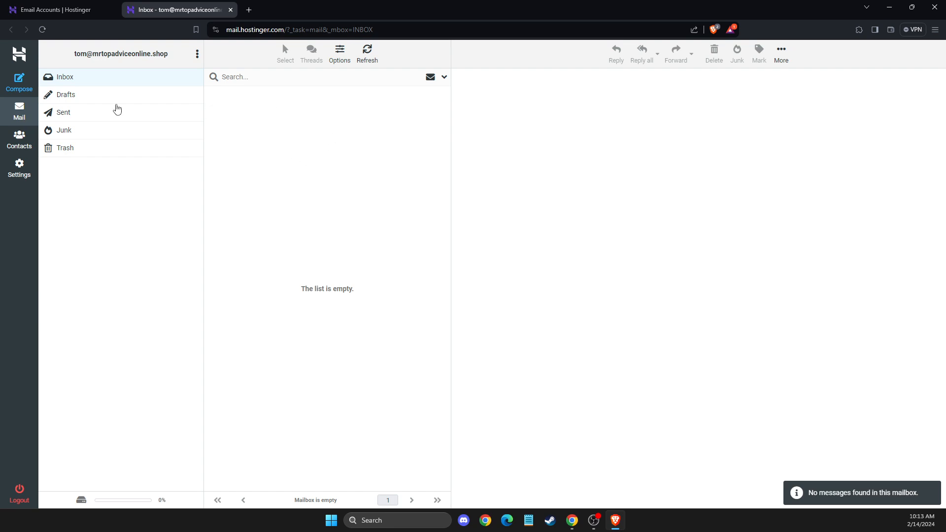
{"action": "left_click", "coordinate": [63, 112]}
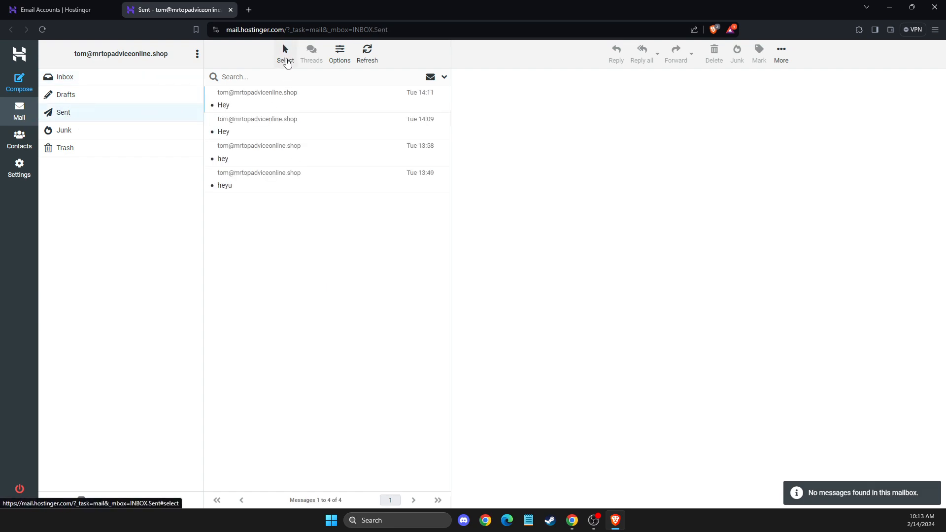
{"action": "left_click", "coordinate": [285, 53]}
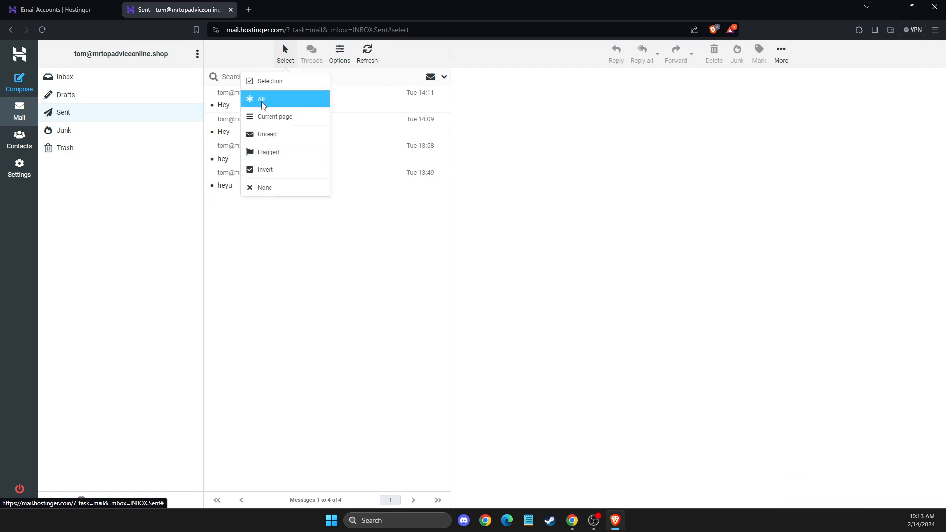
{"action": "left_click", "coordinate": [262, 99]}
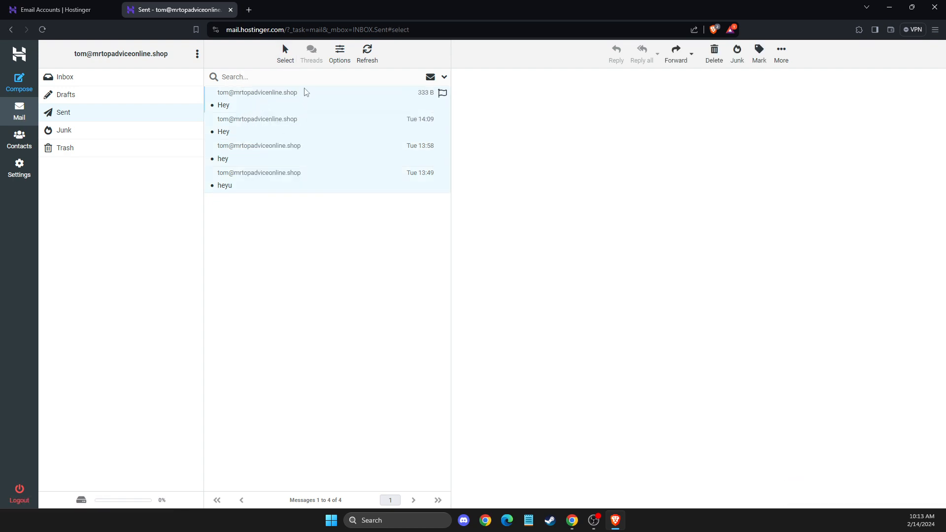
{"action": "mouse_move", "coordinate": [288, 95]}
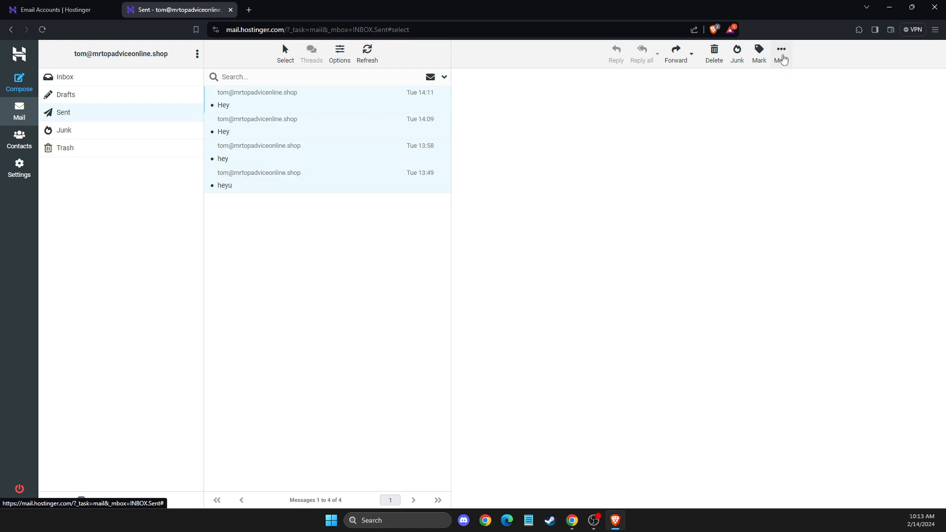
- Download the selected messages as a Maildir-format zip from More > Download, then dismiss the menu
{"action": "left_click", "coordinate": [781, 49]}
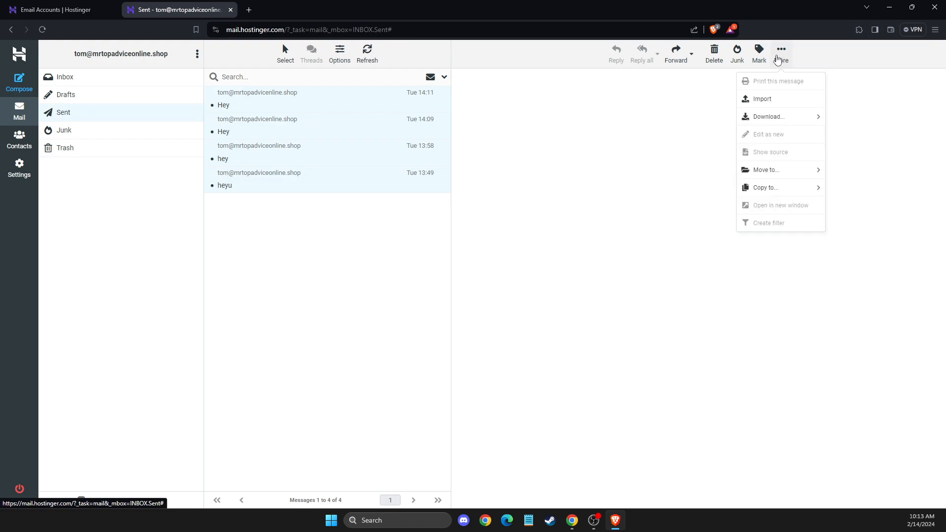
{"action": "mouse_move", "coordinate": [771, 118]}
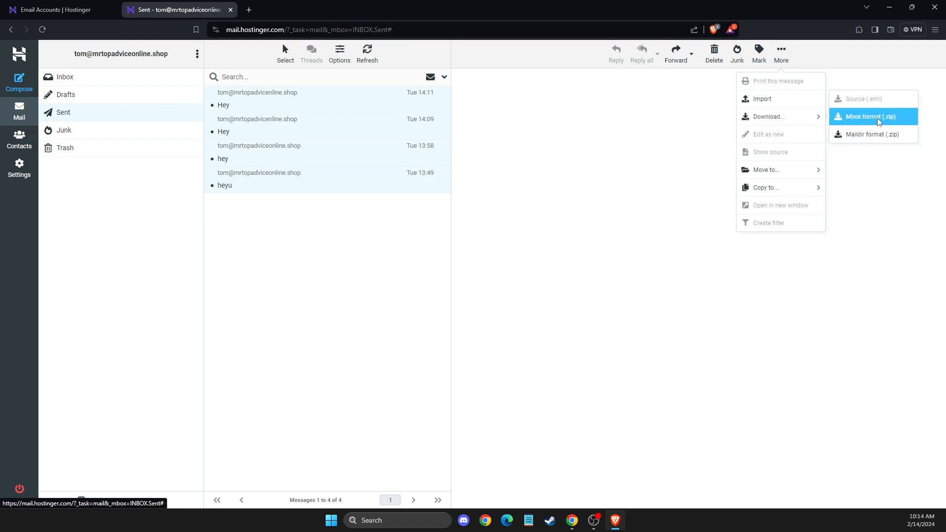
{"action": "mouse_move", "coordinate": [860, 144]}
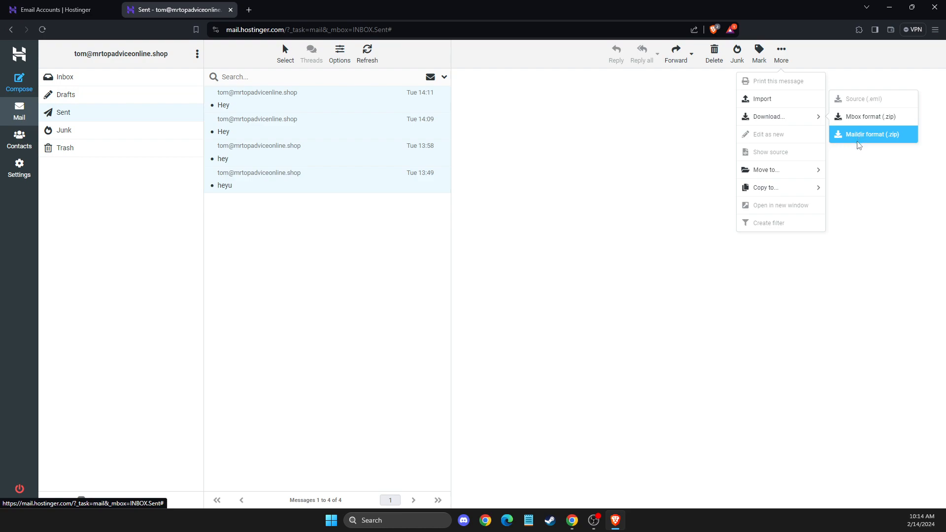
{"action": "mouse_move", "coordinate": [861, 142]}
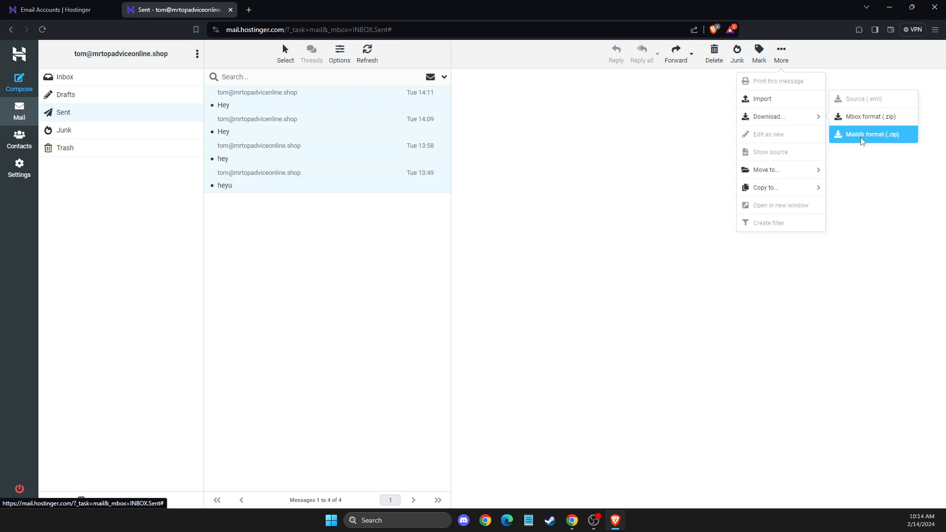
{"action": "left_click", "coordinate": [873, 134]}
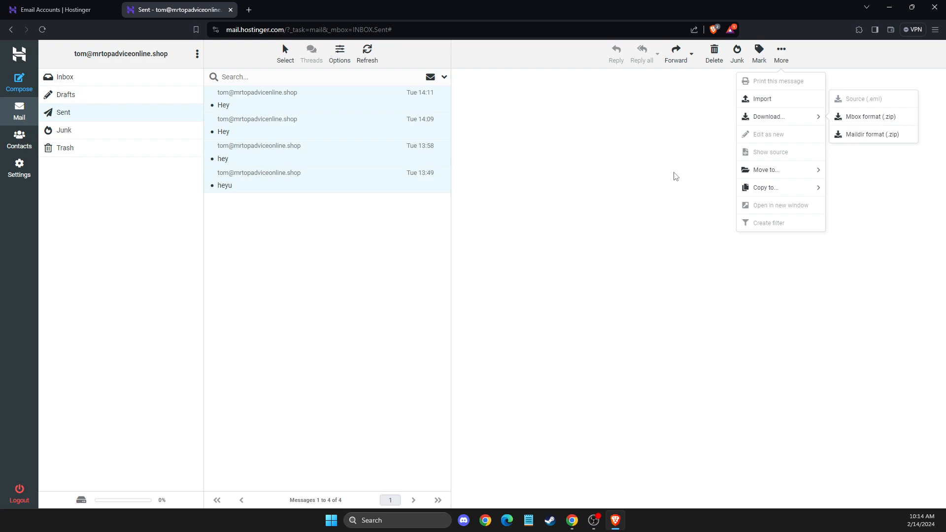
{"action": "left_click", "coordinate": [656, 206]}
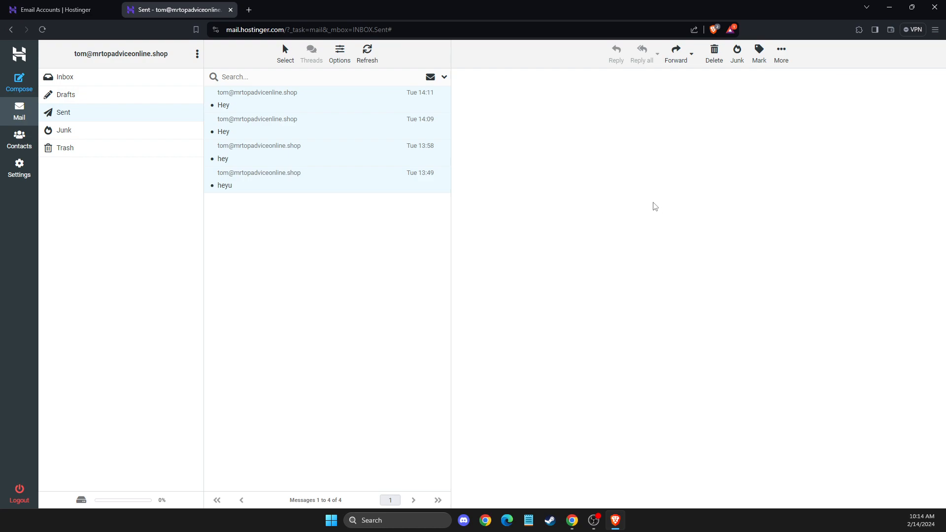